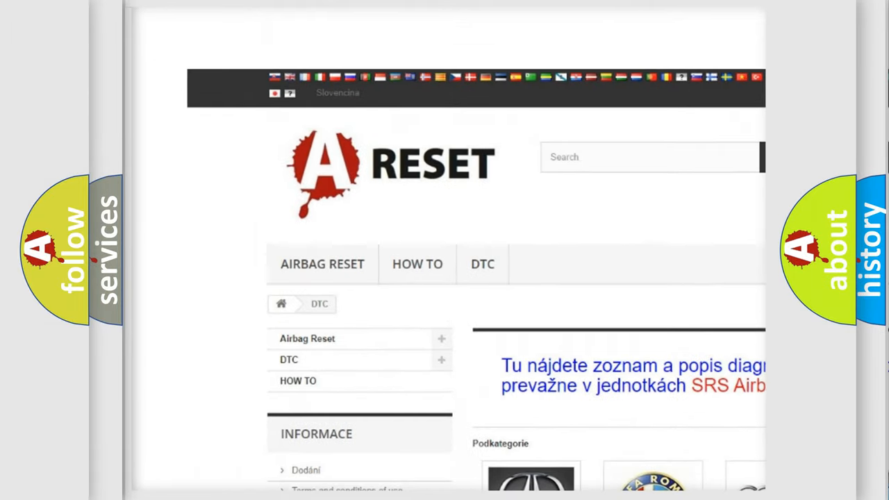
Open the Alfa Romeo DTC category and scroll through its B, C and P code list.
{"action": "scroll", "scroll_direction": "down", "scroll_amount": 3}
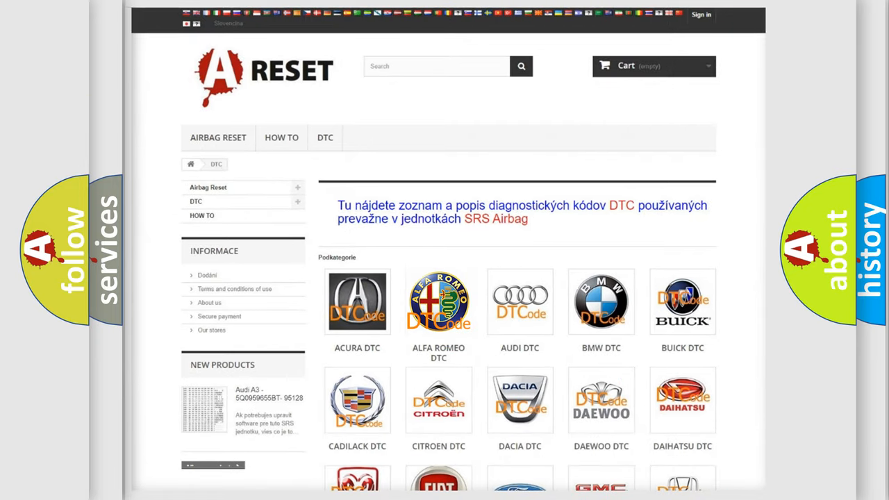
{"action": "left_click", "coordinate": [439, 301]}
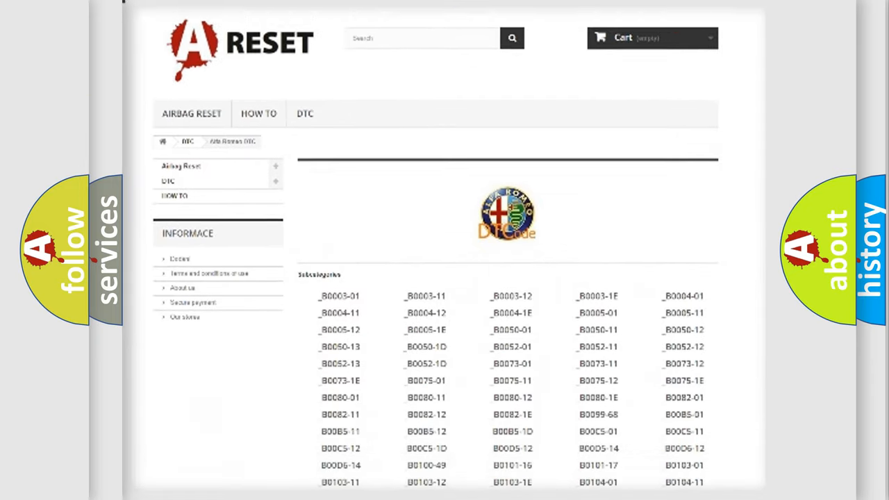
{"action": "scroll", "scroll_direction": "down", "scroll_amount": 3}
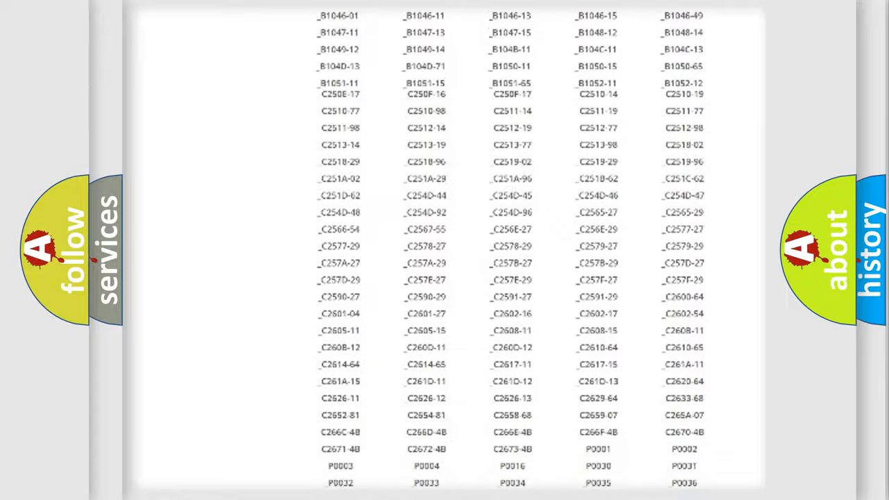